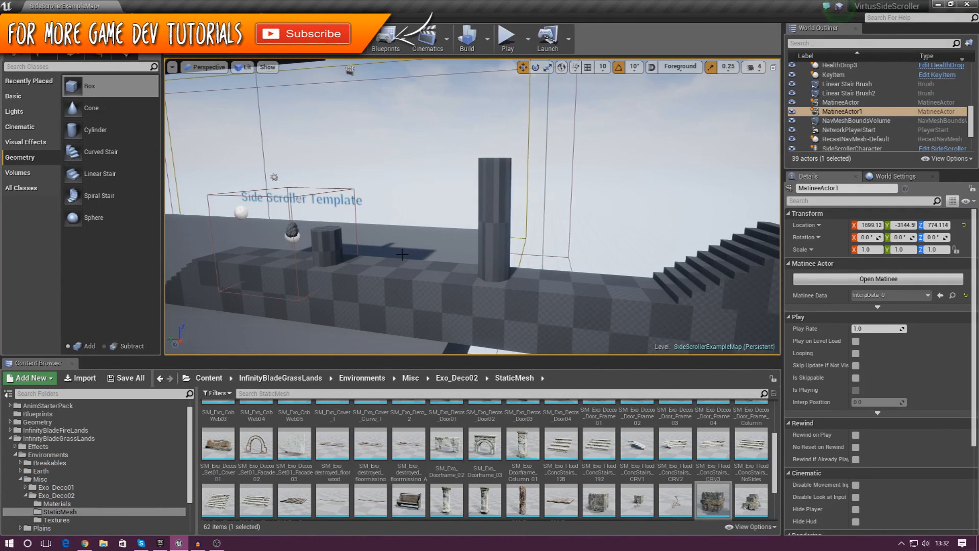
pyautogui.moveTo(369, 273)
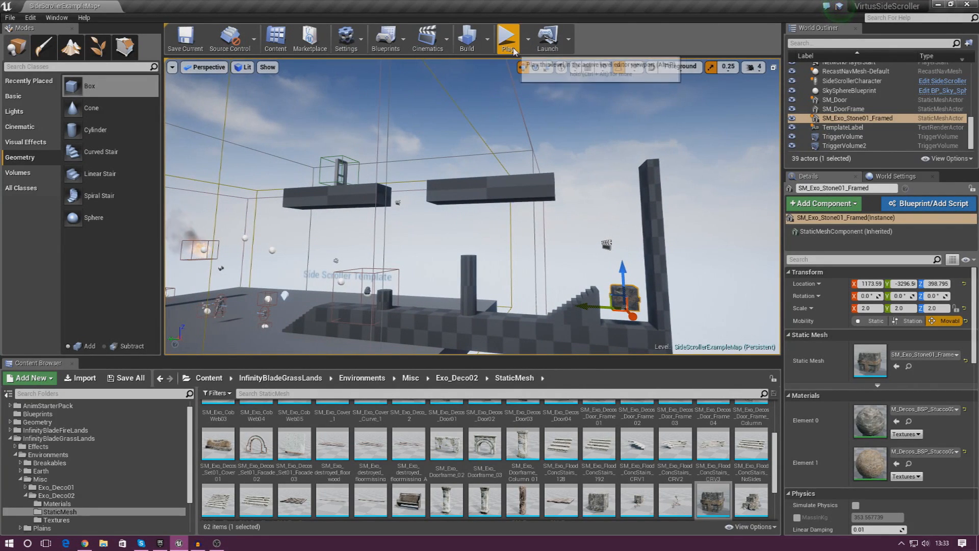
pyautogui.click(507, 37)
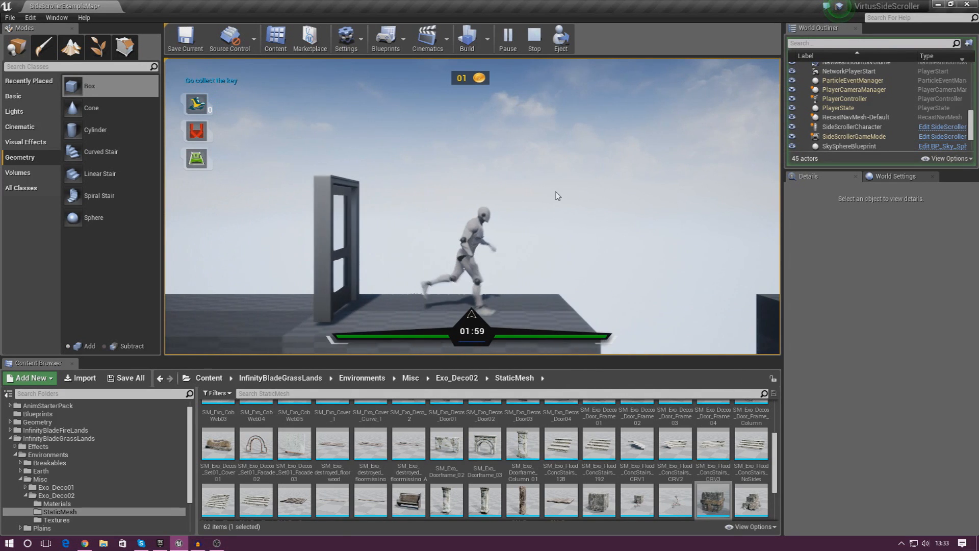
pyautogui.click(532, 37)
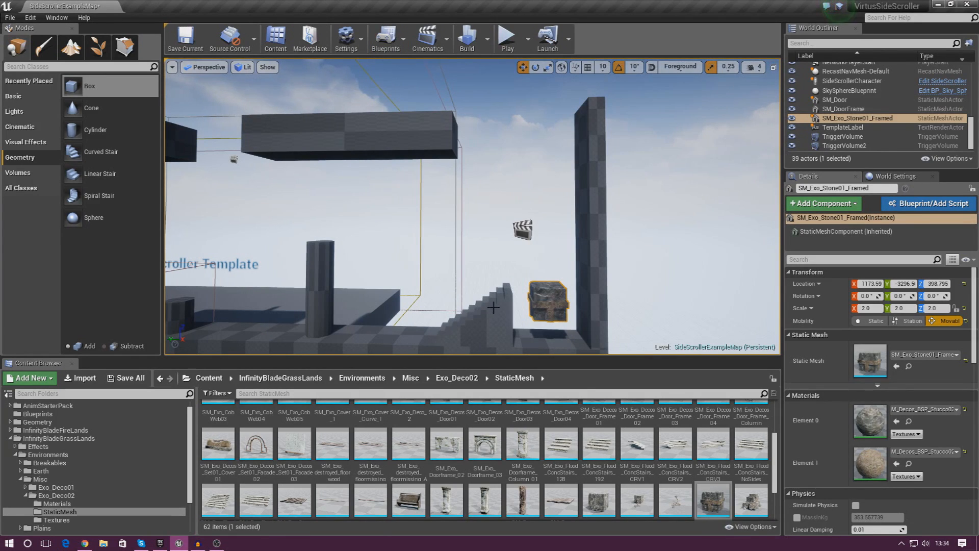
pyautogui.moveTo(100, 152)
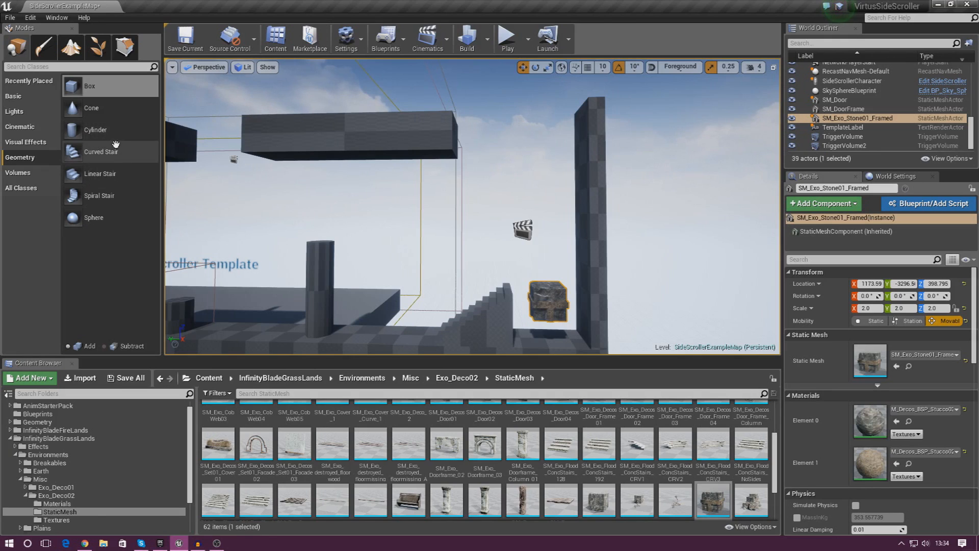
pyautogui.moveTo(100, 174)
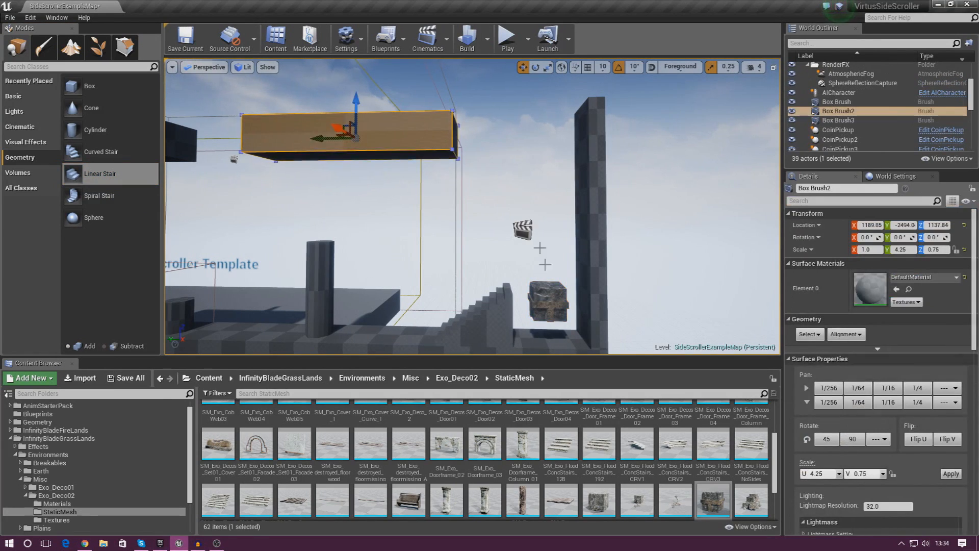
# Delete the SM_Exo_Stone01_Framed block beside the staircase from the level.
pyautogui.click(548, 303)
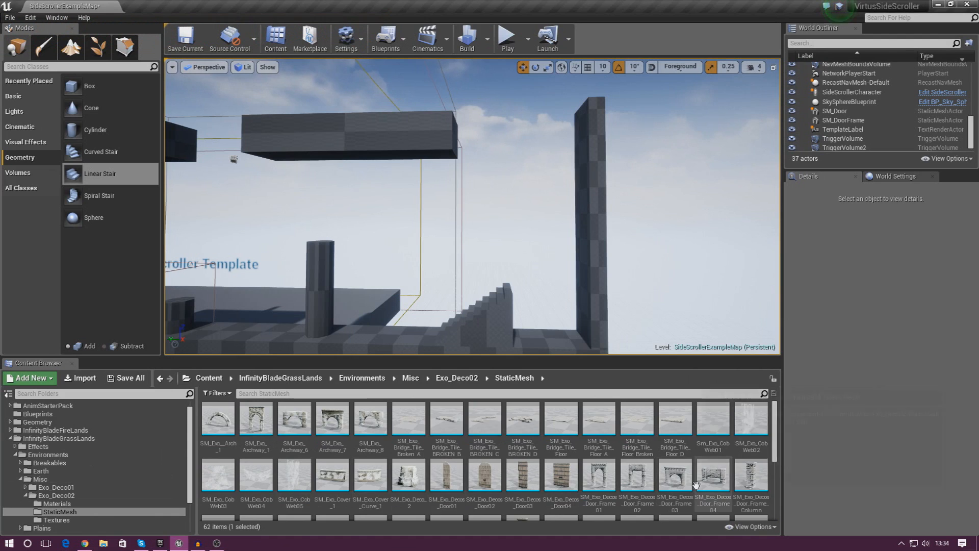
# Place SM_Exo_Stone01_Framed back beside the stairs and scale it to 2.5 uniformly.
pyautogui.scroll(-3)
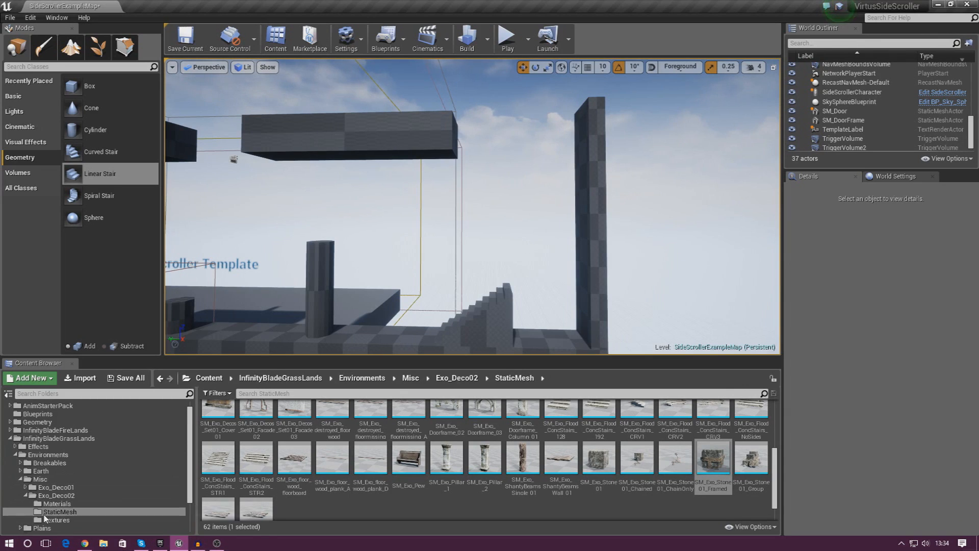
pyautogui.moveTo(712, 459)
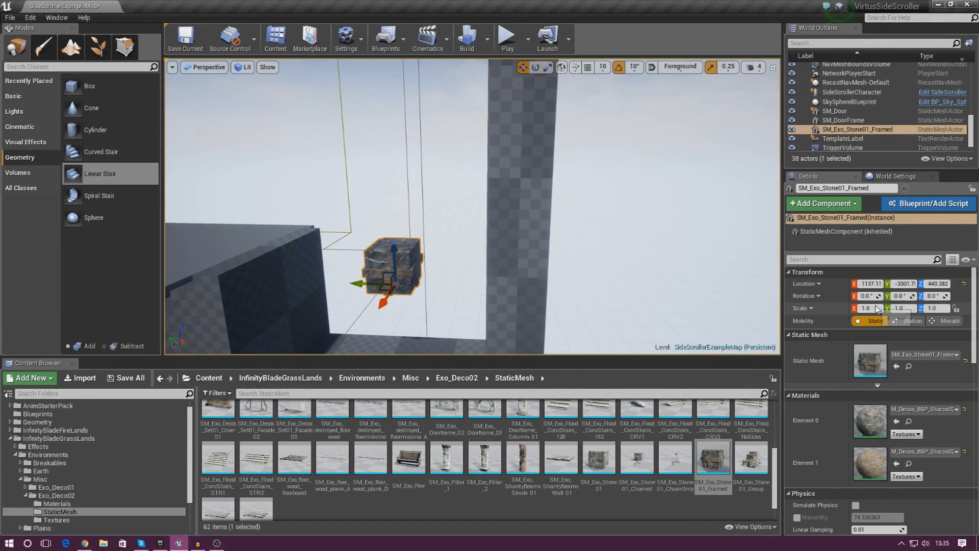
pyautogui.write('2.5')
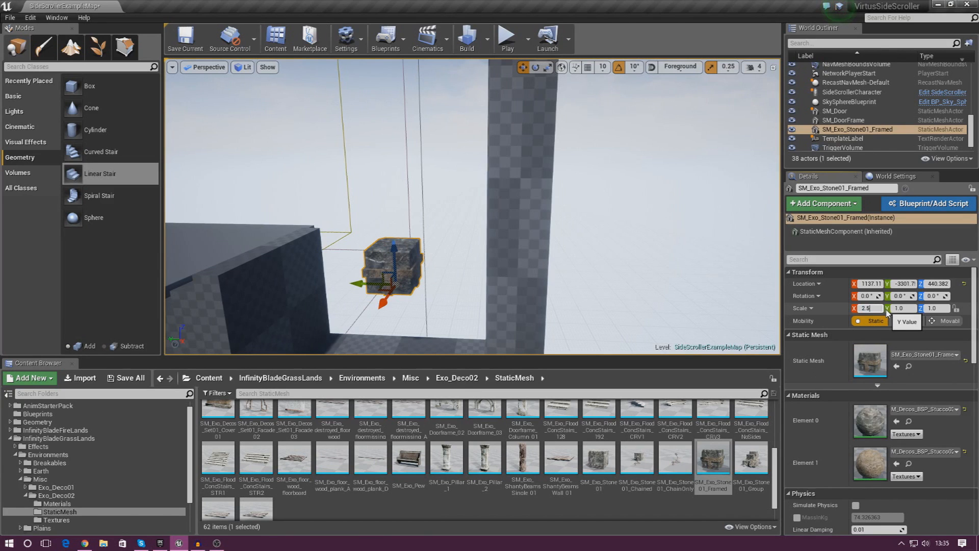
pyautogui.write('2.5')
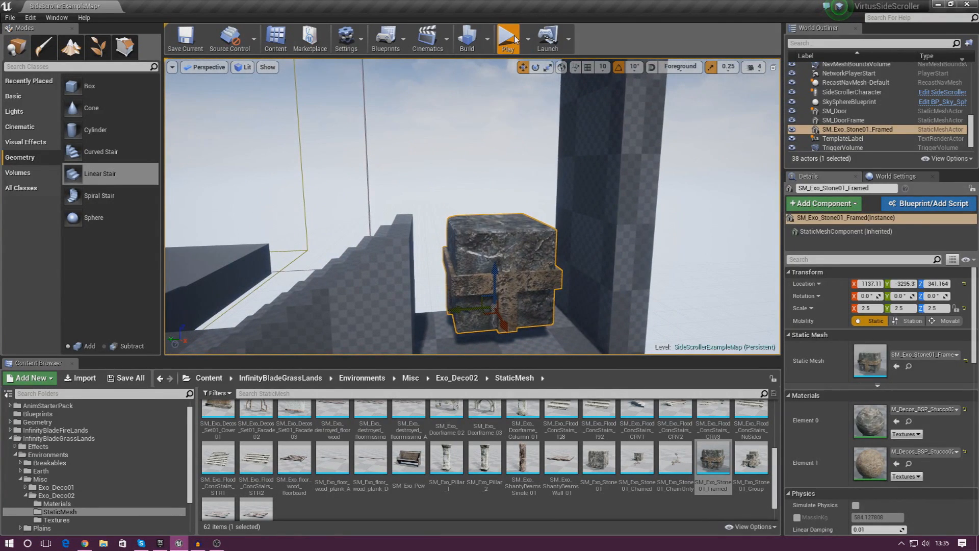
pyautogui.click(507, 37)
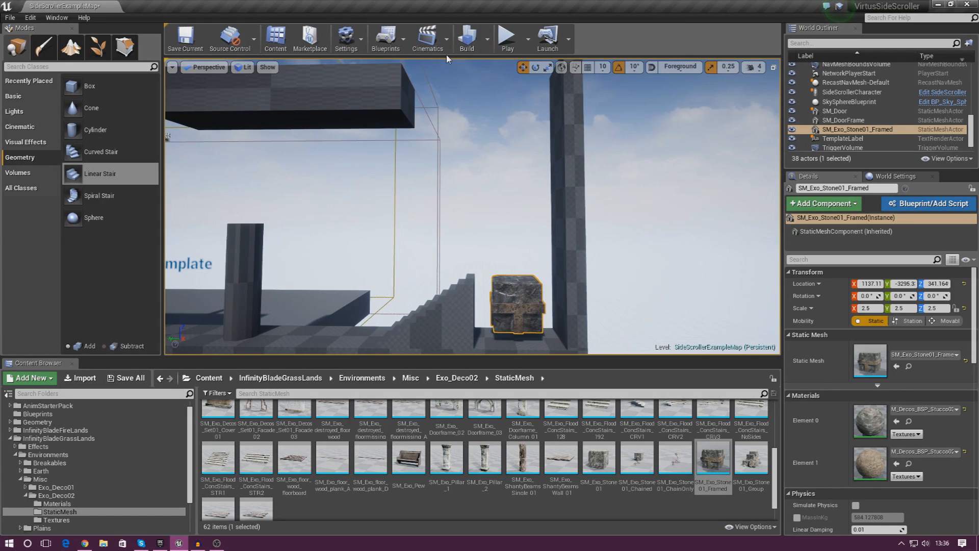
# Add a Matinee for the selected stone block with a new empty group named Platform.
pyautogui.click(429, 37)
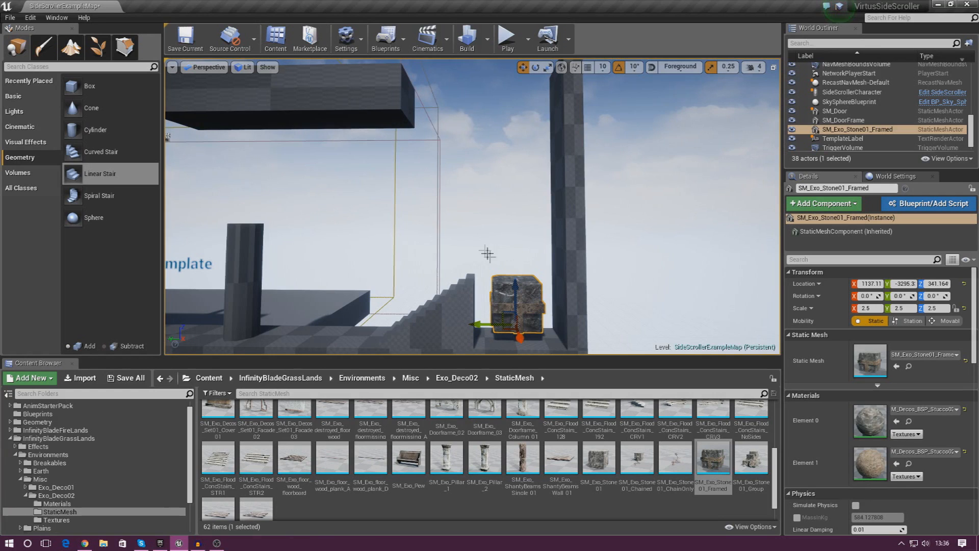
pyautogui.click(427, 37)
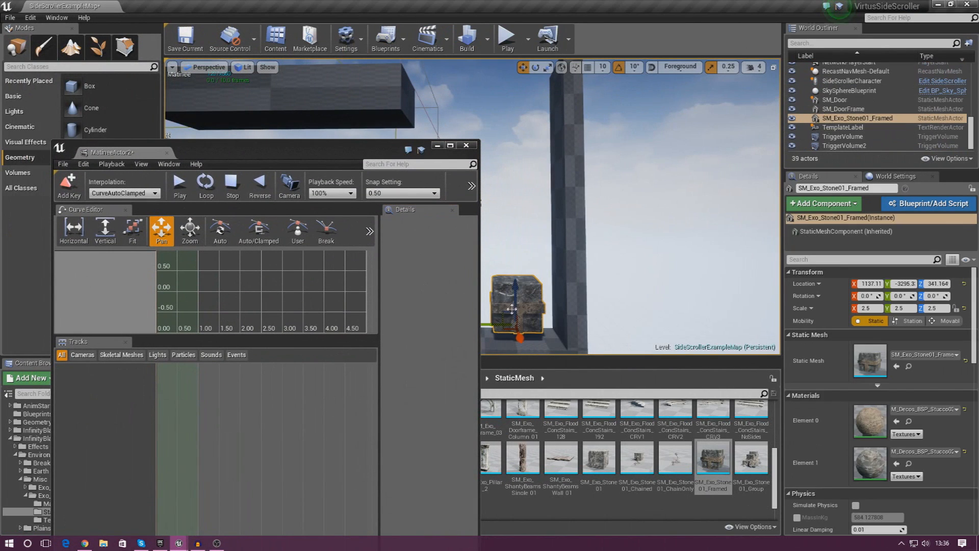
pyautogui.click(512, 312)
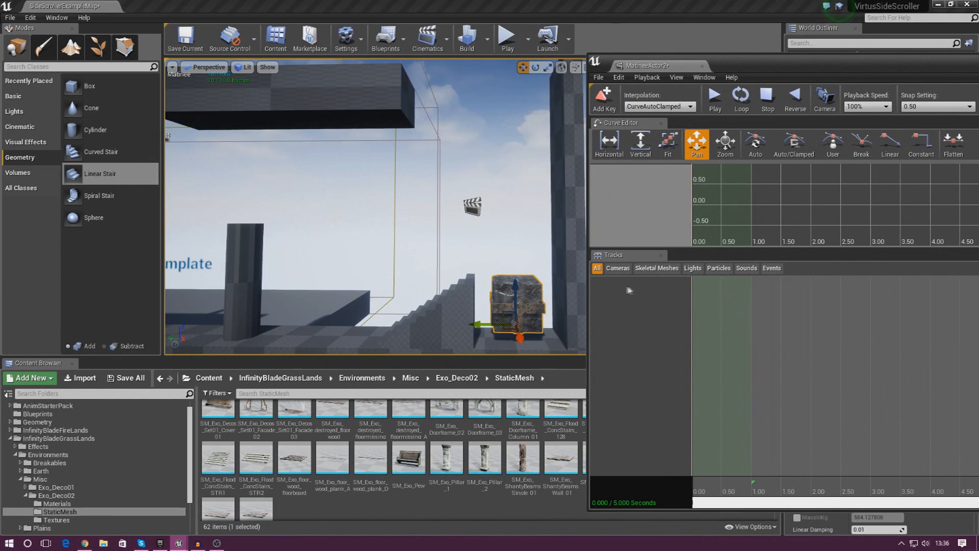
pyautogui.moveTo(623, 306)
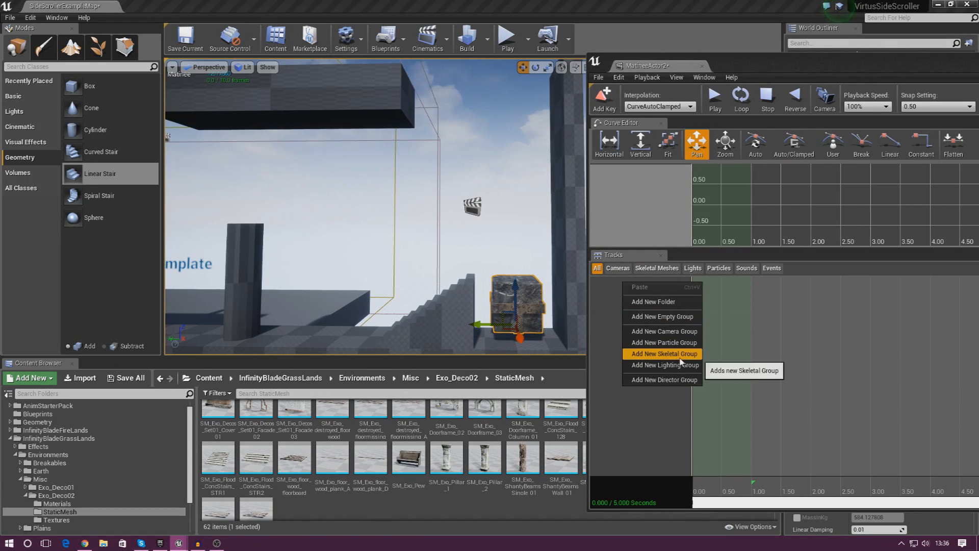
pyautogui.click(664, 354)
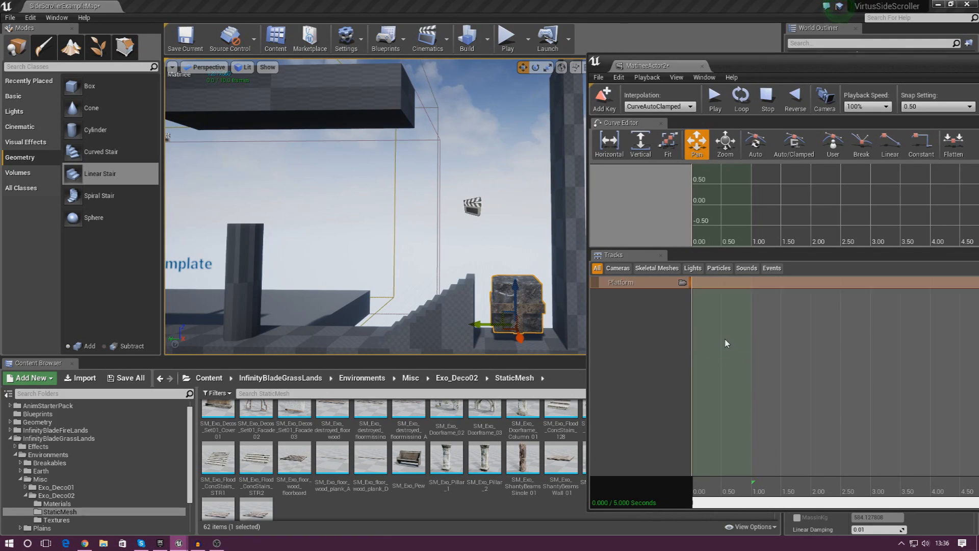
# Add a Movement track to the Platform group, keyed at time zero.
pyautogui.click(621, 282)
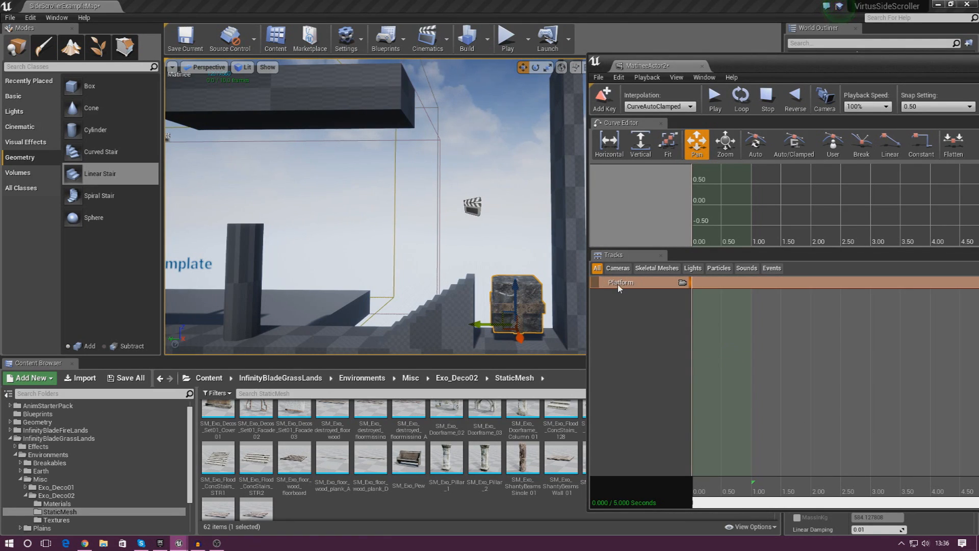
pyautogui.rightClick(621, 282)
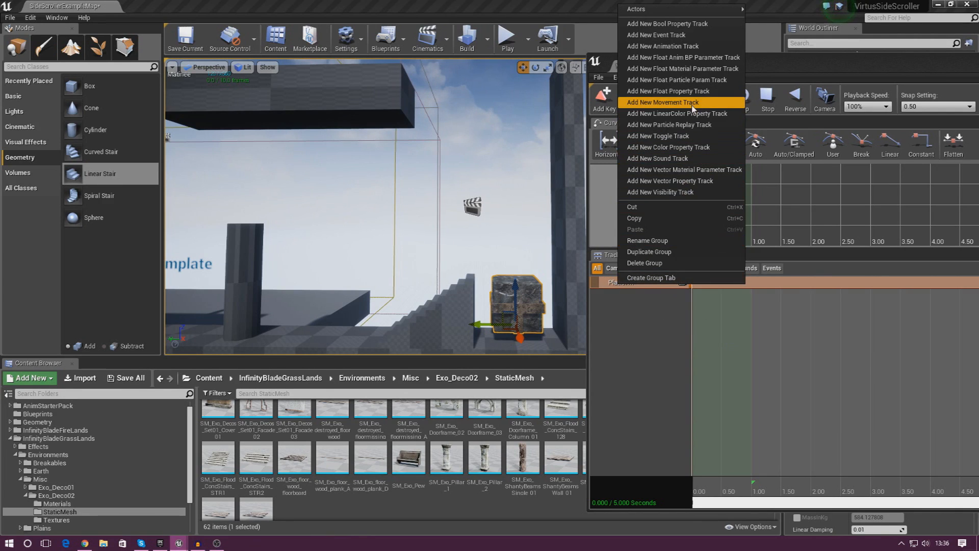
pyautogui.click(662, 102)
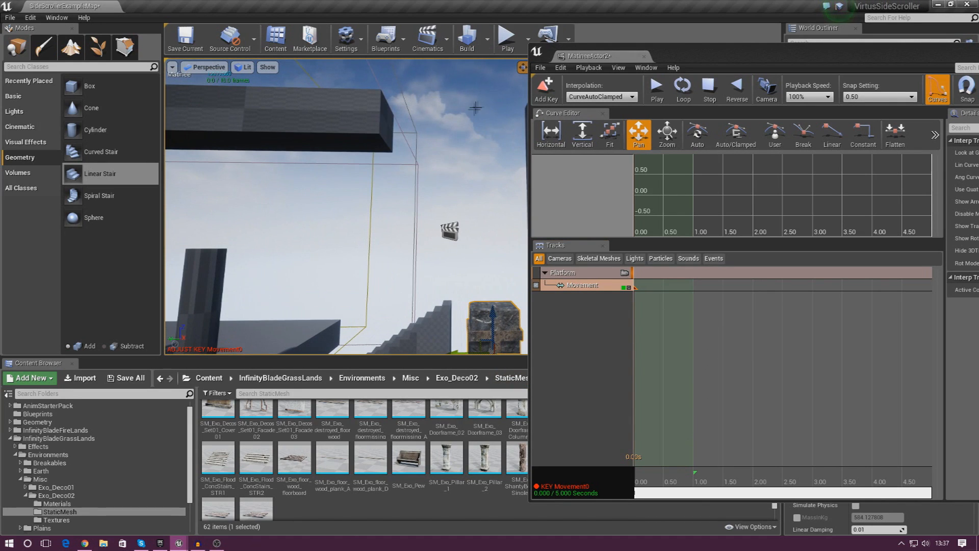
pyautogui.moveTo(419, 164)
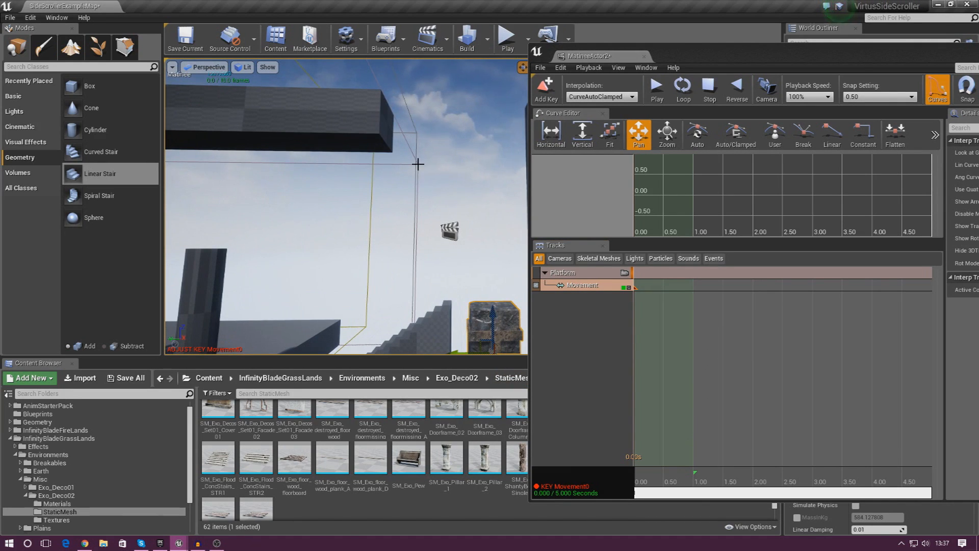
pyautogui.moveTo(443, 133)
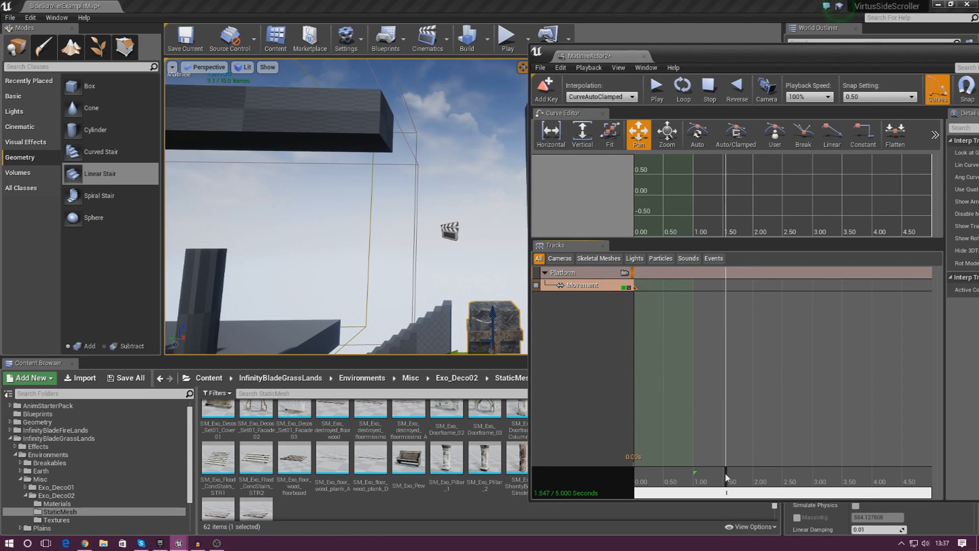
# Key the stone block lifted to its raised position near 3 seconds on the Movement track.
pyautogui.moveTo(726, 493); pyautogui.dragTo(724, 492)
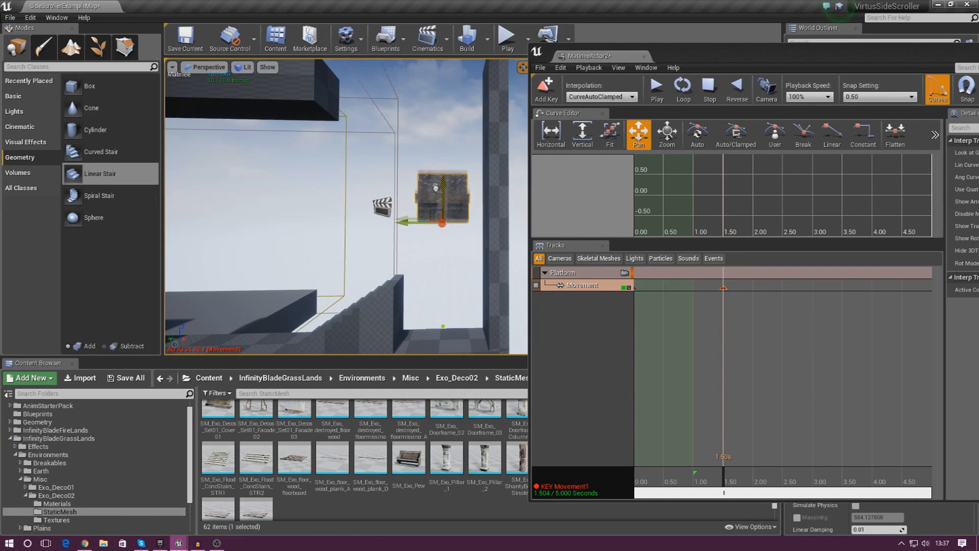
pyautogui.moveTo(442, 200); pyautogui.dragTo(443, 93)
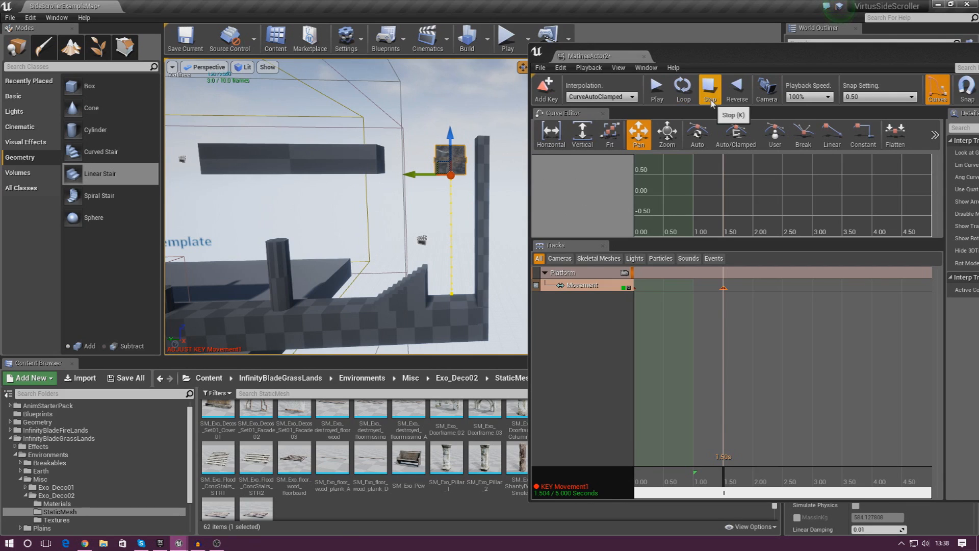
pyautogui.click(708, 89)
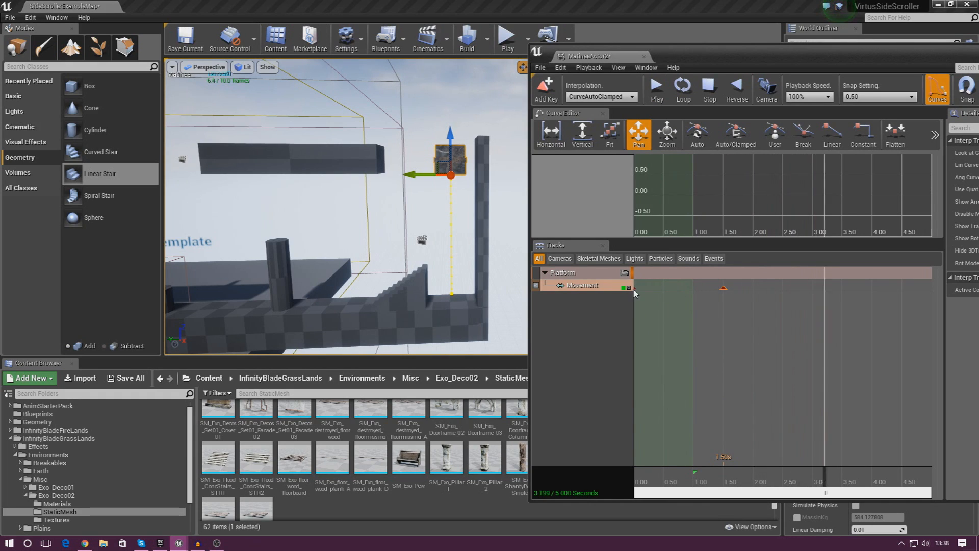
pyautogui.click(709, 89)
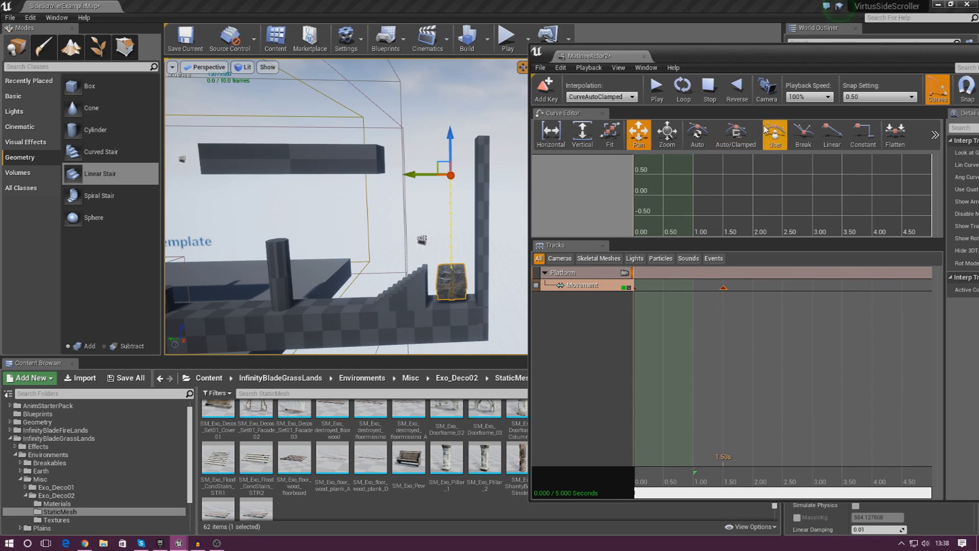
# Scrub and play the Matinee timeline to preview the platform rising.
pyautogui.moveTo(636, 492); pyautogui.dragTo(728, 493)
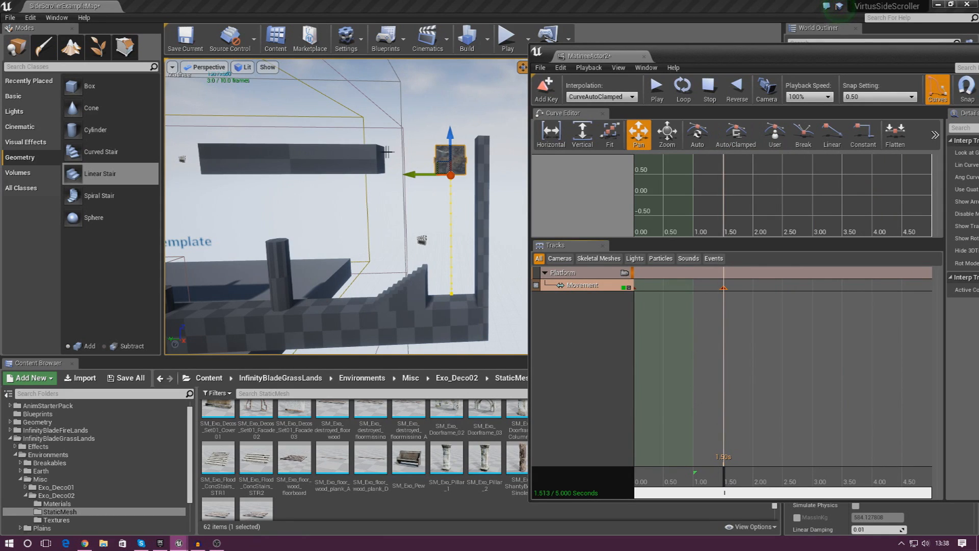
pyautogui.moveTo(389, 151)
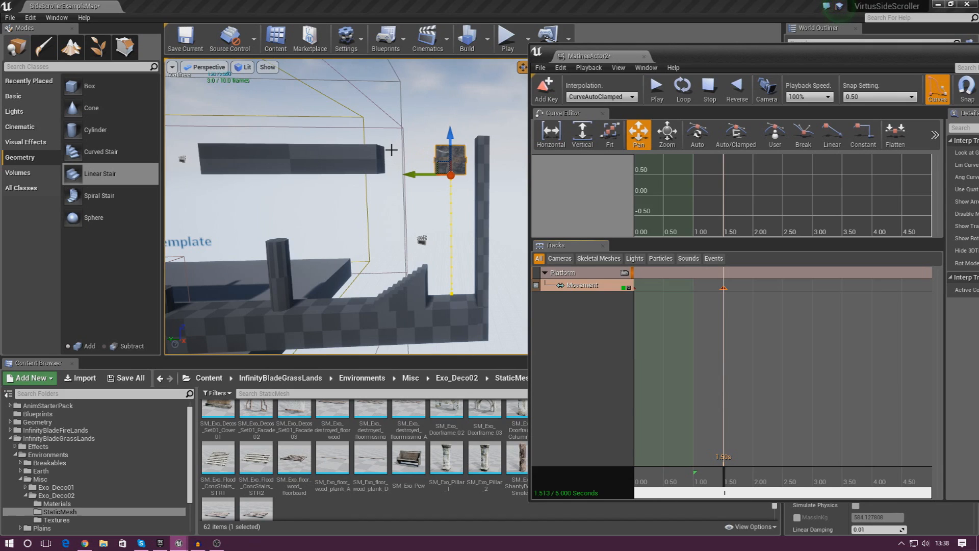
pyautogui.moveTo(414, 165)
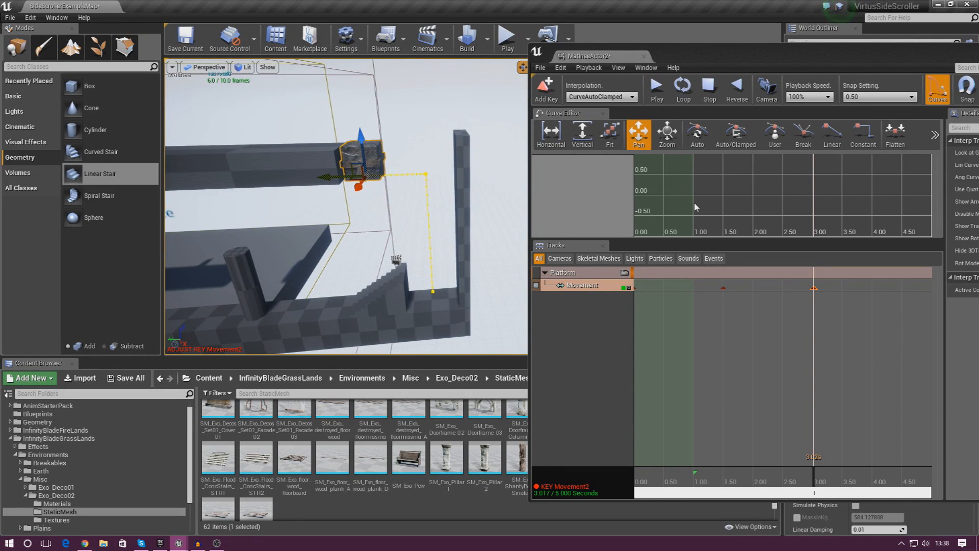
pyautogui.moveTo(709, 89)
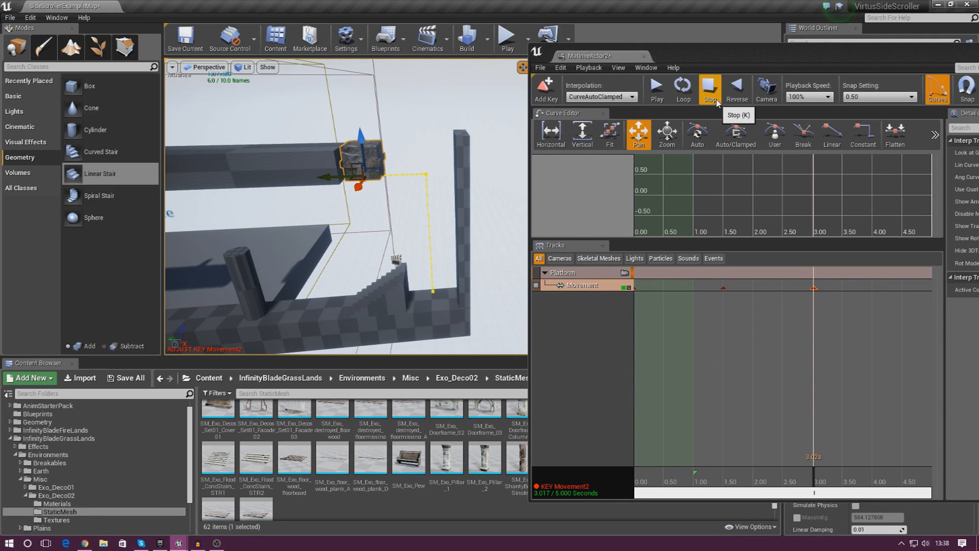
pyautogui.click(655, 90)
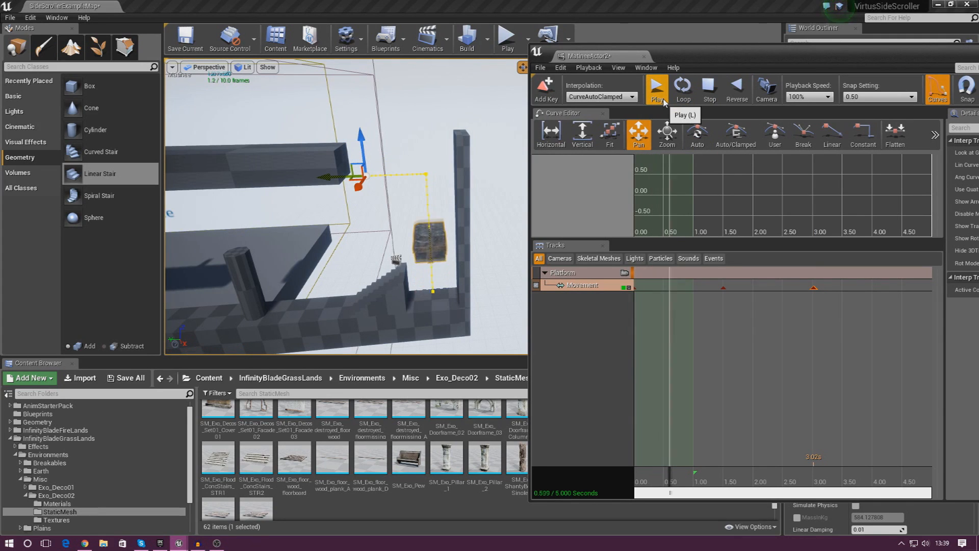
pyautogui.click(656, 88)
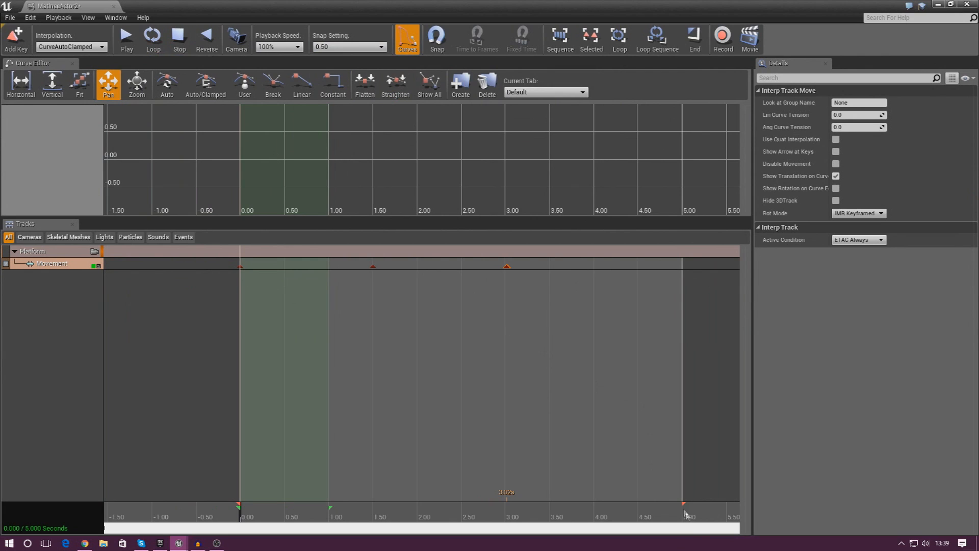
# Adjust the sequence end marker and close Matinee back to the level editor.
pyautogui.moveTo(683, 505); pyautogui.dragTo(526, 505)
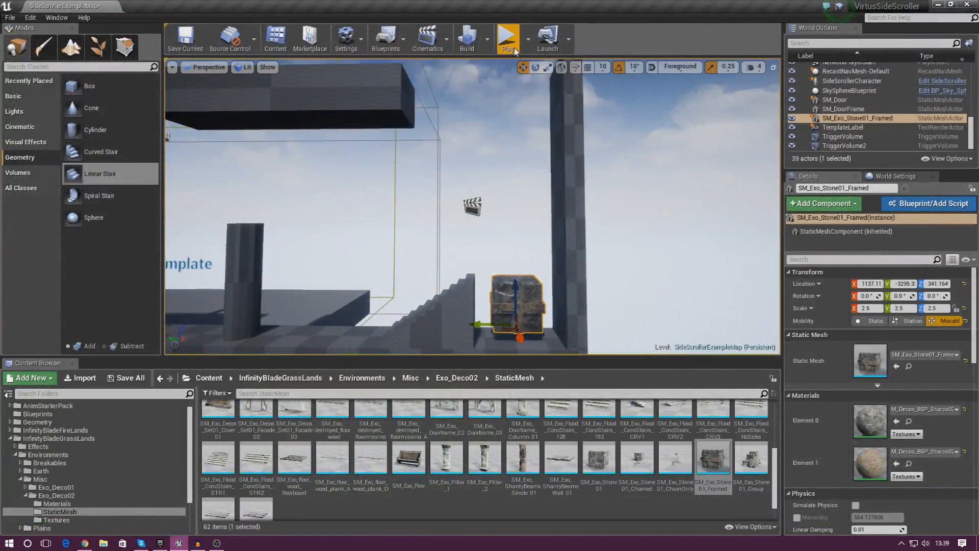
# Show the Blueprints toolbar menu for the level.
pyautogui.click(506, 37)
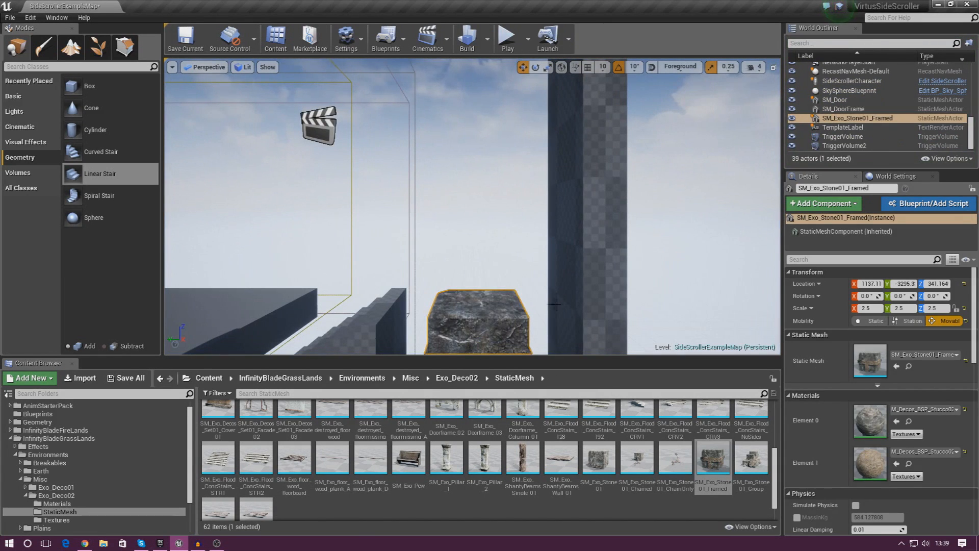
pyautogui.click(384, 37)
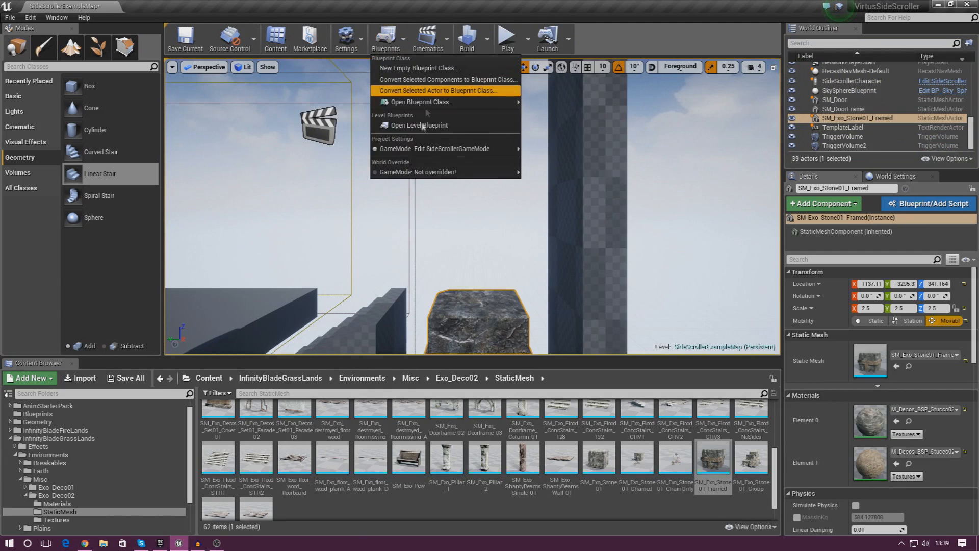
# Add an Event BeginPlay node to the Level Blueprint's event graph.
pyautogui.click(421, 125)
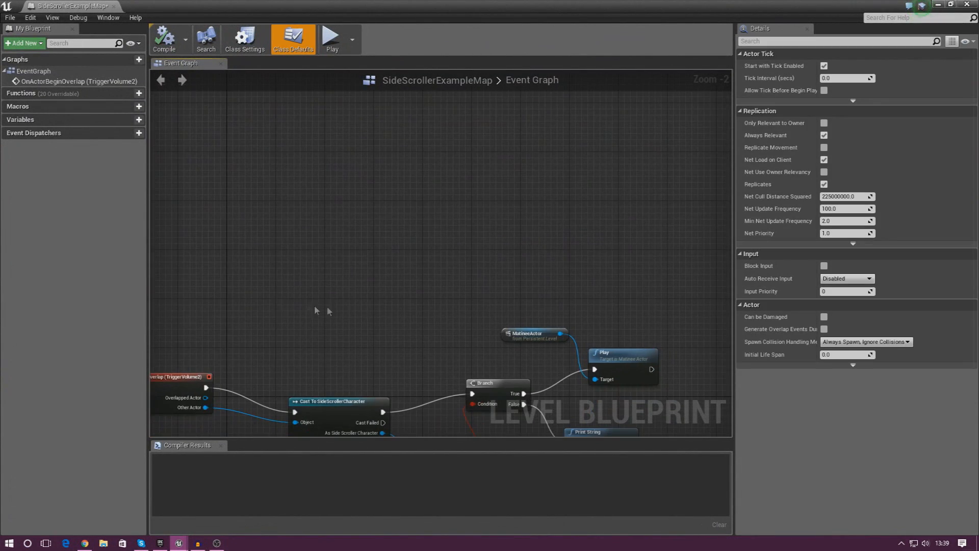
pyautogui.moveTo(292, 279)
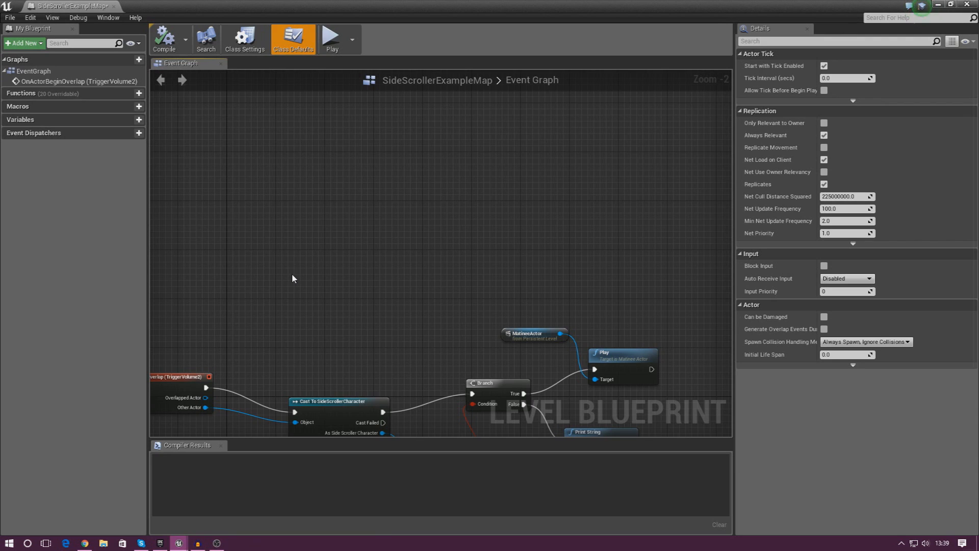
pyautogui.moveTo(300, 275)
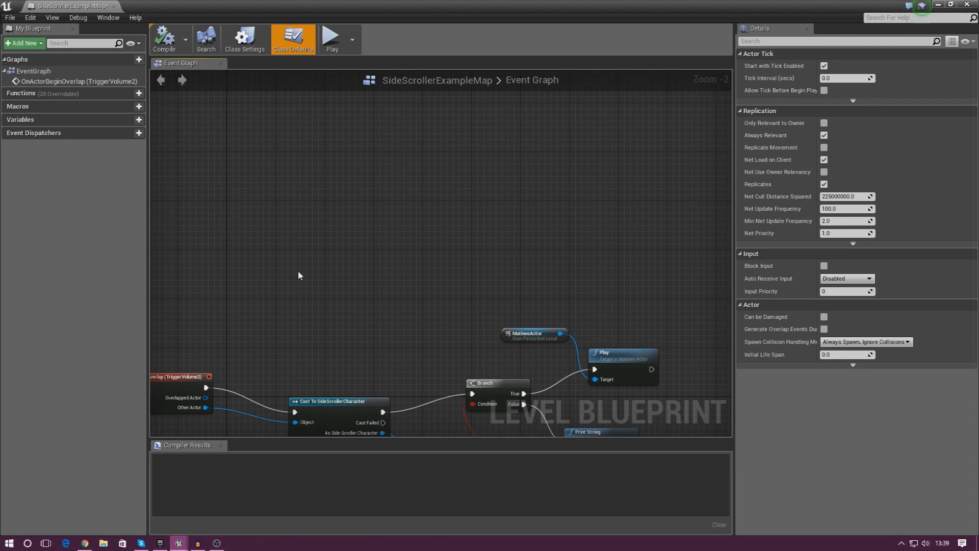
pyautogui.rightClick(299, 275)
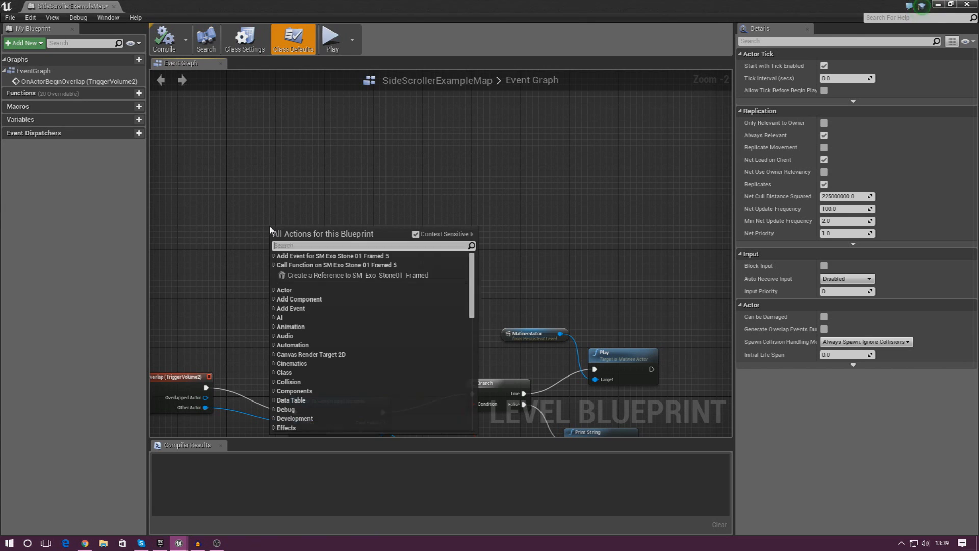
pyautogui.write('event beginplay')
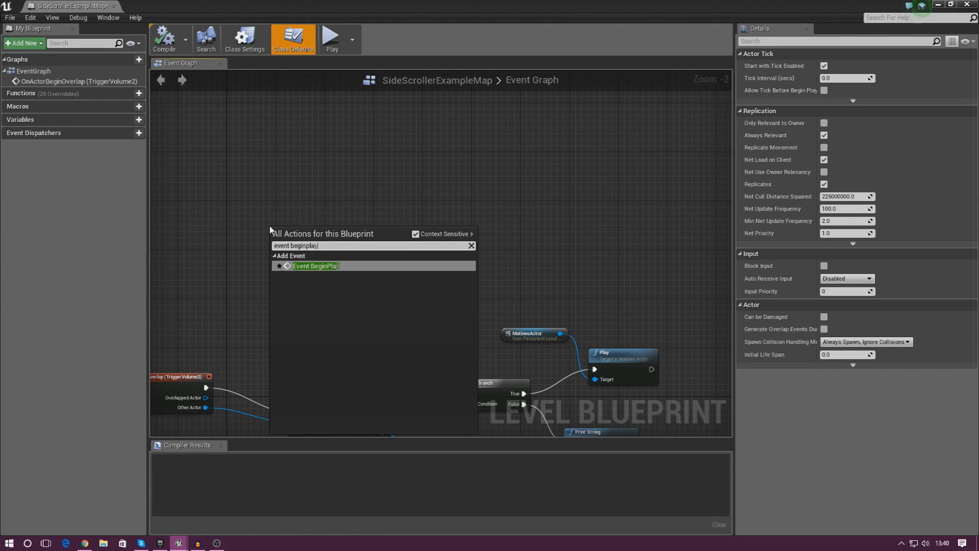
pyautogui.click(314, 266)
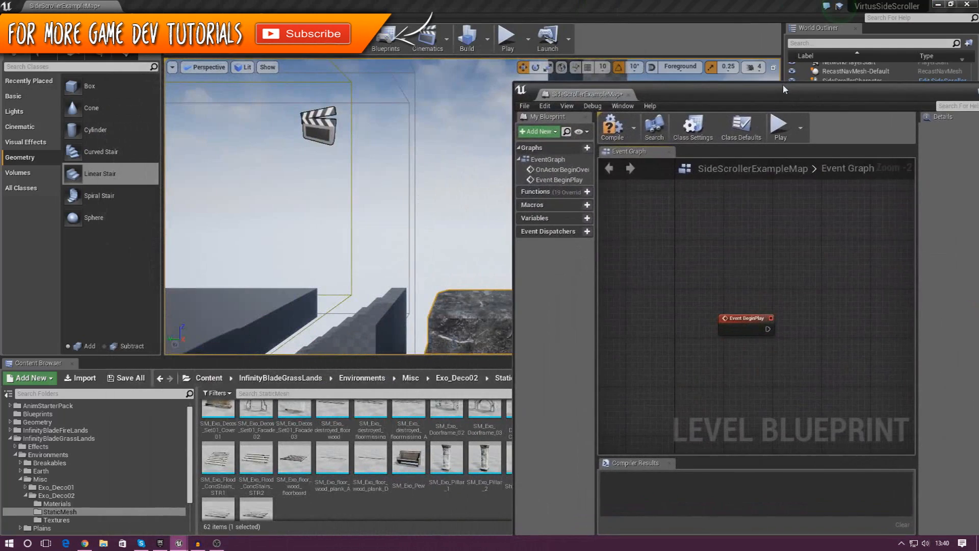
# Reference MatineeActor2 in the graph and wire BeginPlay into its Play node.
pyautogui.click(318, 125)
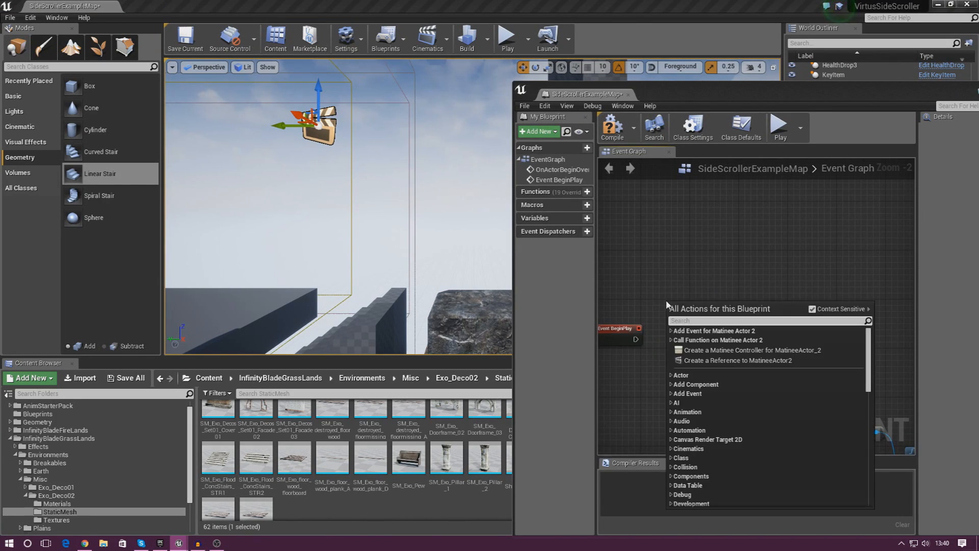
pyautogui.click(718, 340)
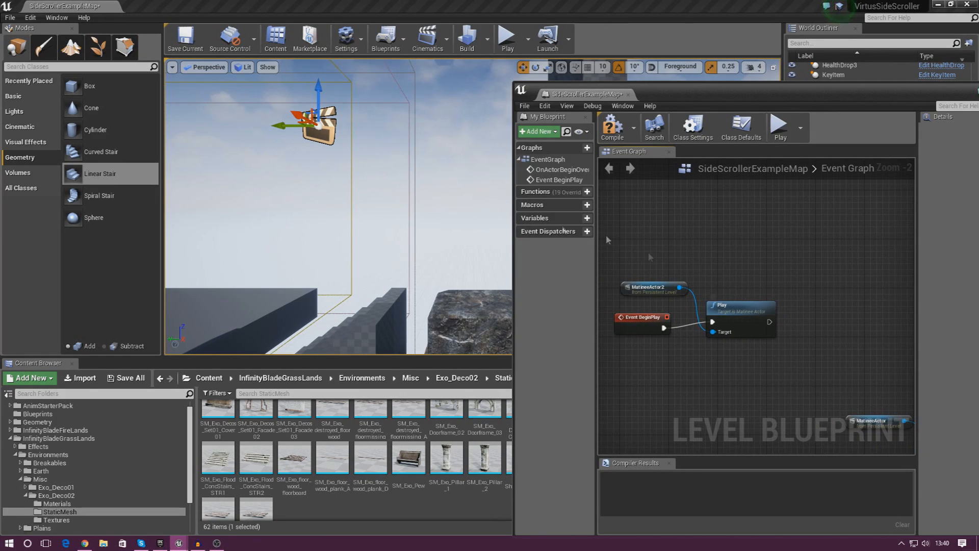
pyautogui.moveTo(417, 126)
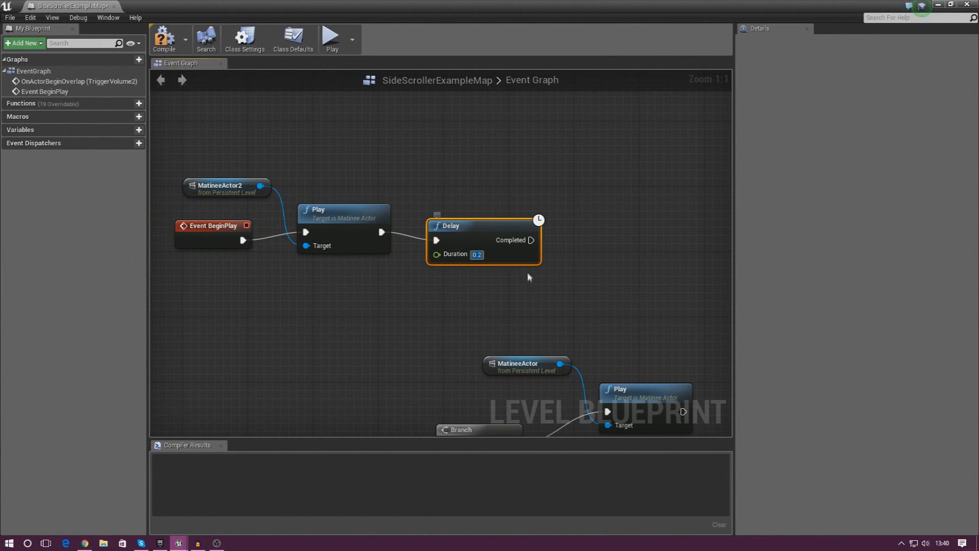
pyautogui.moveTo(500, 276)
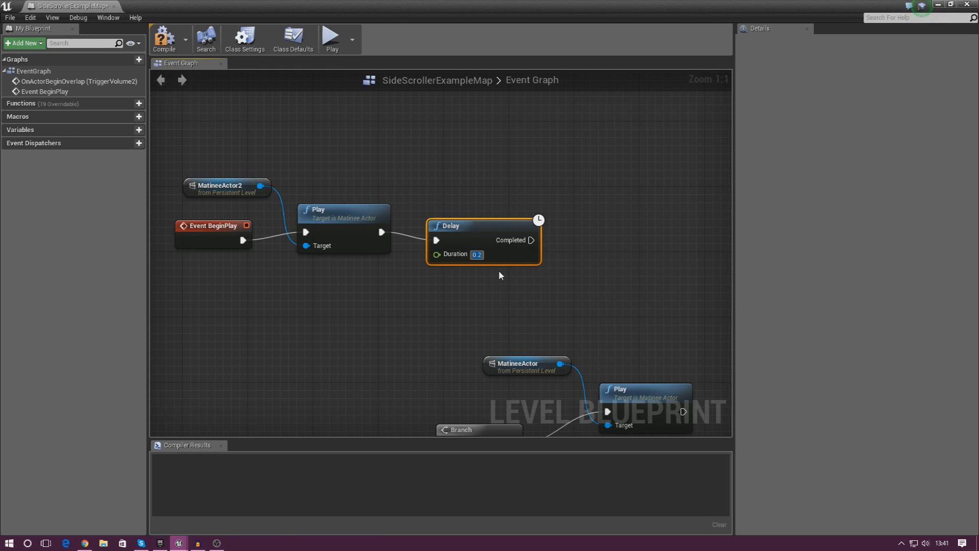
# Follow Play with a 6-second Delay node and dock the blueprint beside the level view.
pyautogui.write('6')
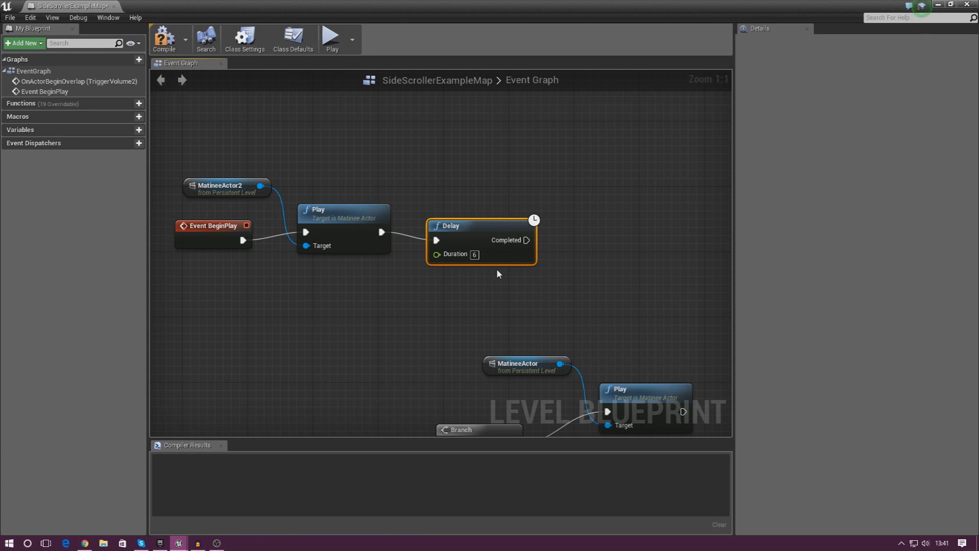
pyautogui.moveTo(312, 265)
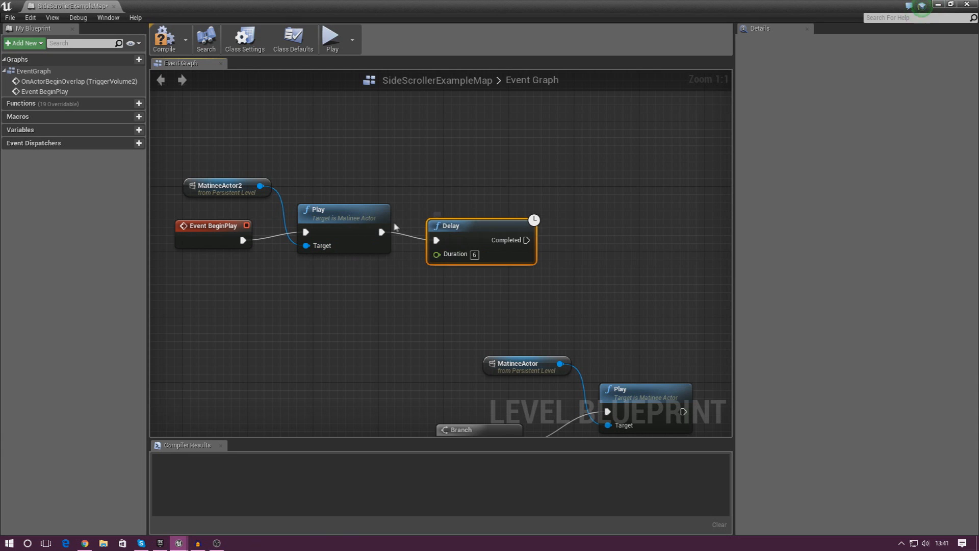
pyautogui.moveTo(333, 234)
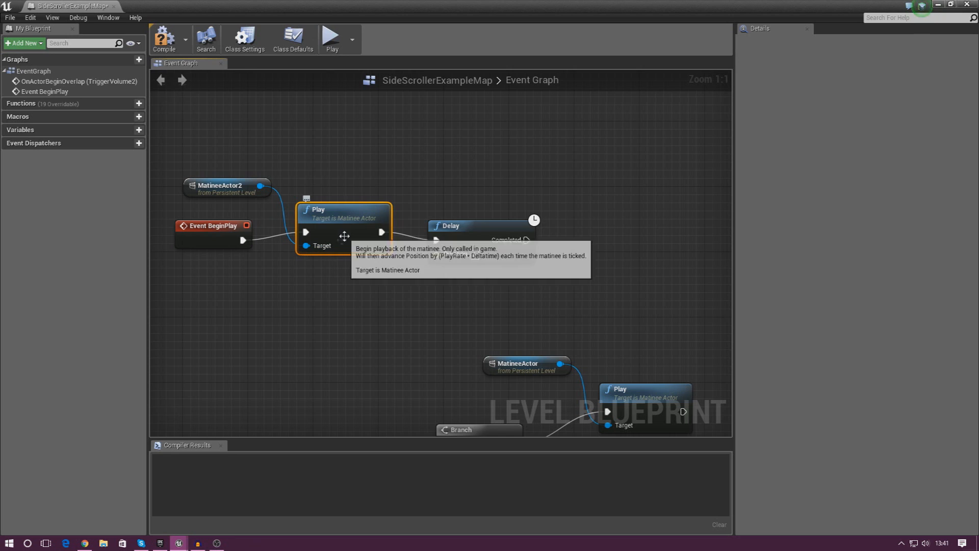
pyautogui.moveTo(357, 232)
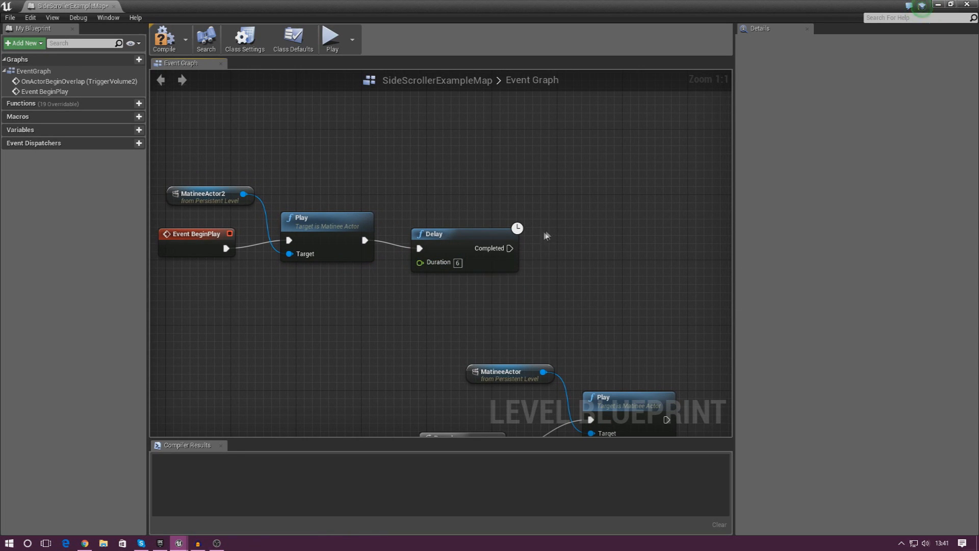
pyautogui.moveTo(509, 248); pyautogui.dragTo(554, 243)
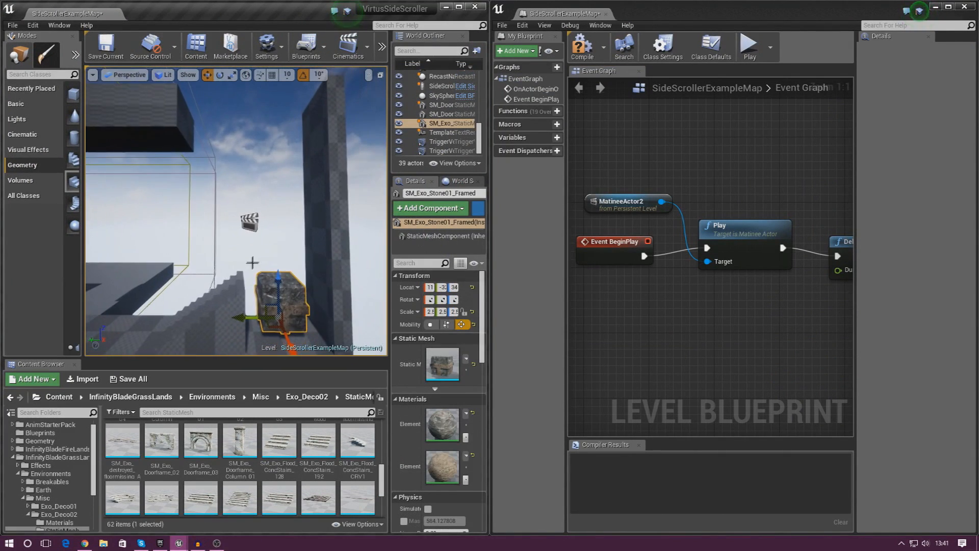
# Add a Reverse node for MatineeActor2 followed by another Delay node.
pyautogui.click(448, 118)
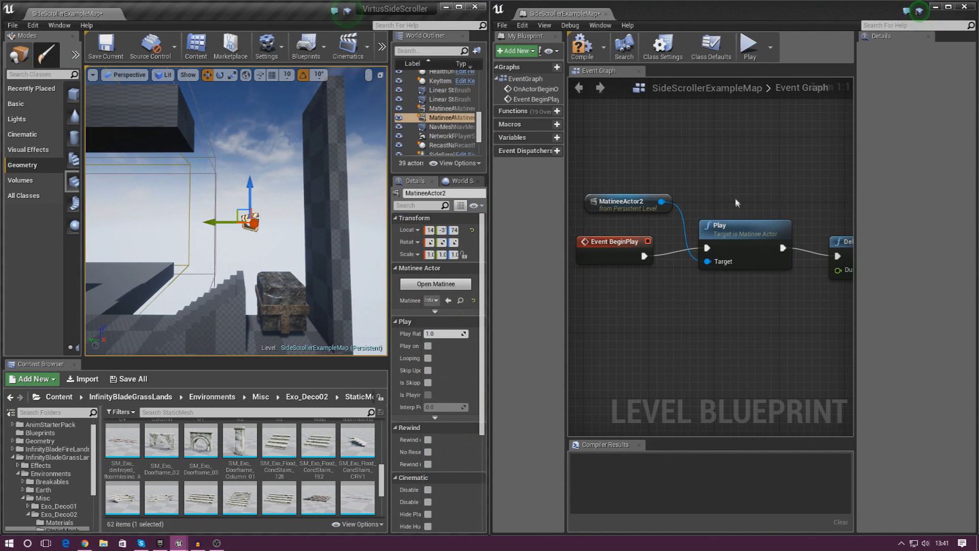
pyautogui.rightClick(736, 203)
pyautogui.write('delay')
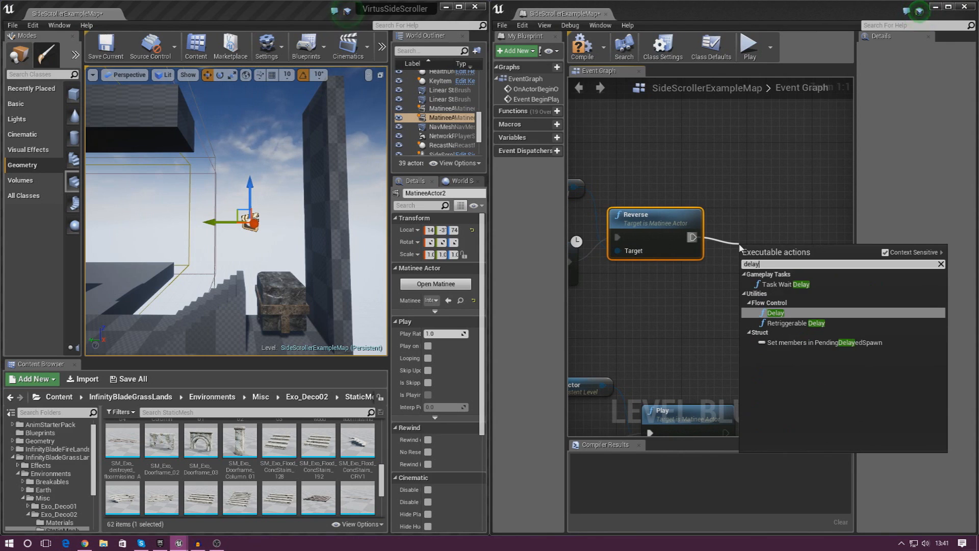
pyautogui.click(775, 312)
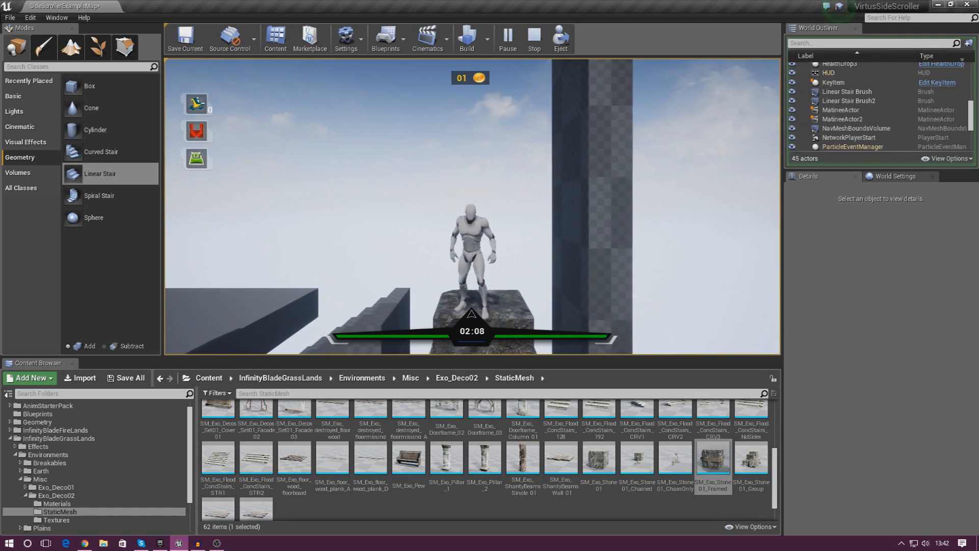
# Stop the play test and return to the level editor.
pyautogui.click(534, 38)
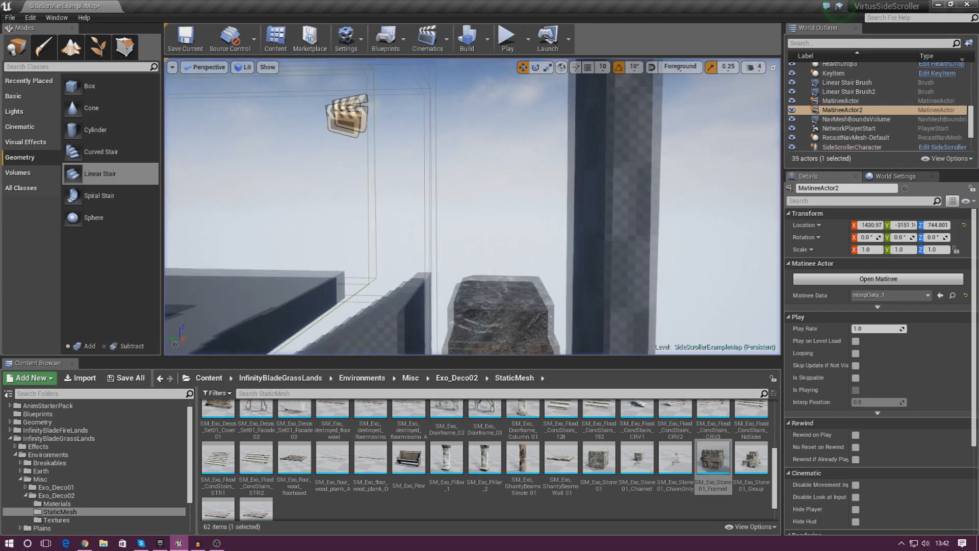